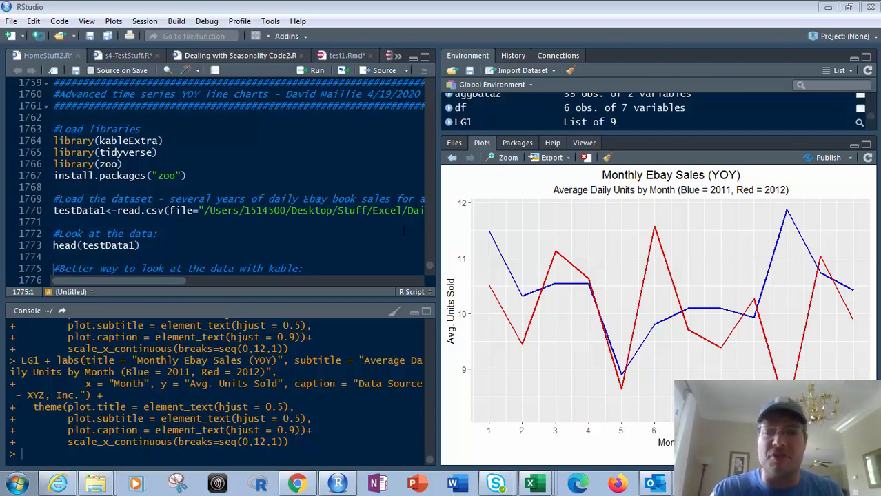
{"action": "mouse_move", "coordinate": [518, 218]}
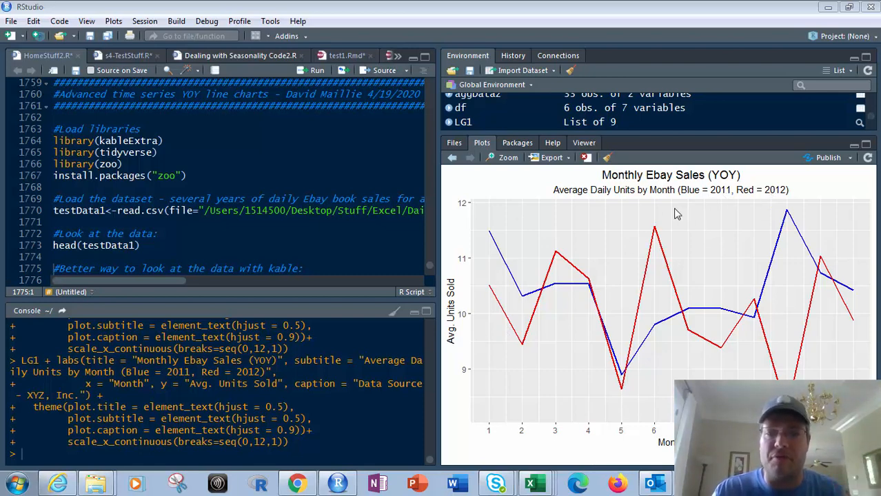
{"action": "mouse_move", "coordinate": [587, 244]}
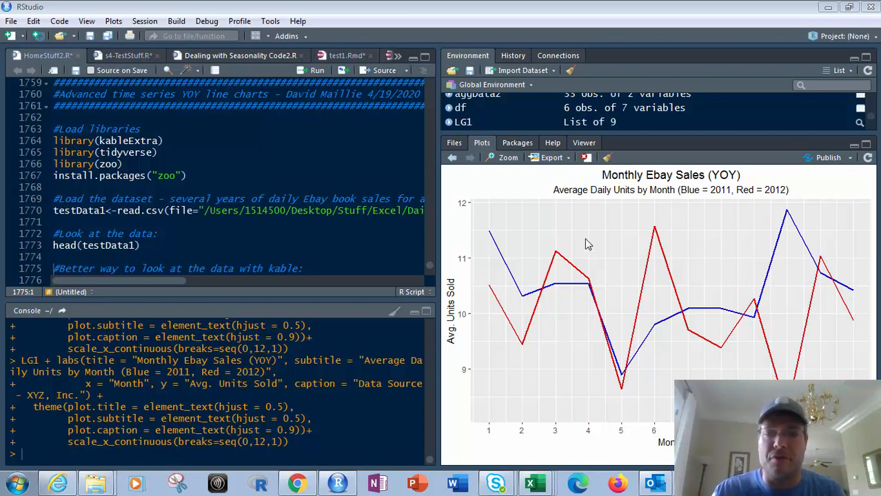
{"action": "mouse_move", "coordinate": [516, 330]}
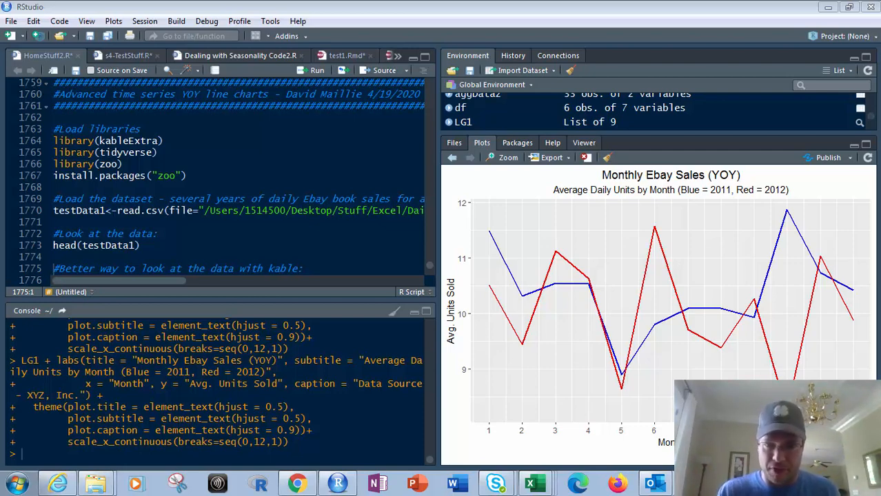
{"action": "mouse_move", "coordinate": [698, 210]}
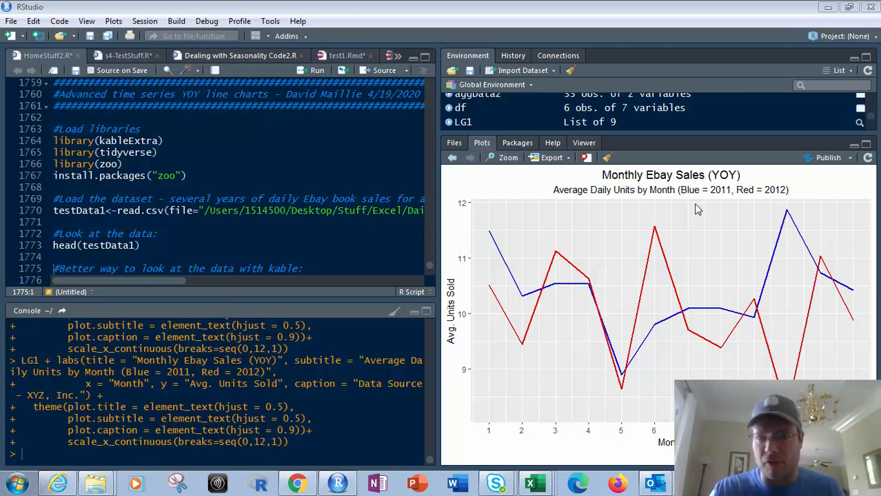
{"action": "mouse_move", "coordinate": [731, 233]}
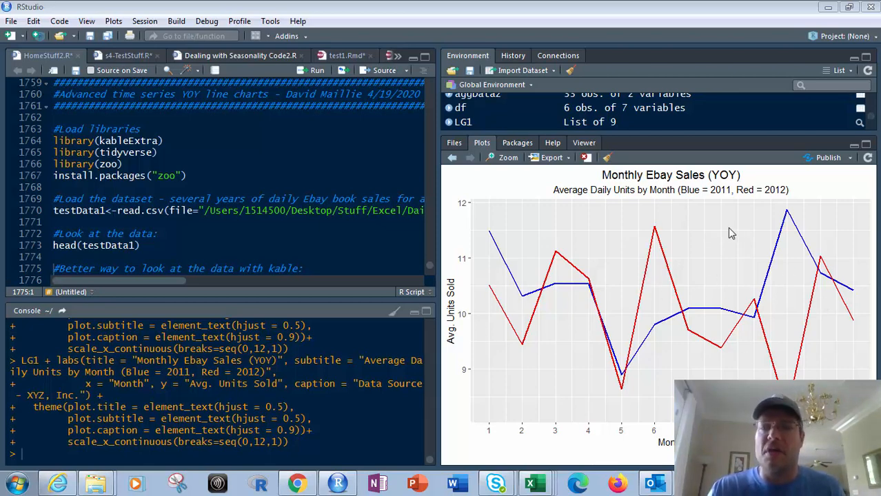
{"action": "mouse_move", "coordinate": [724, 213]}
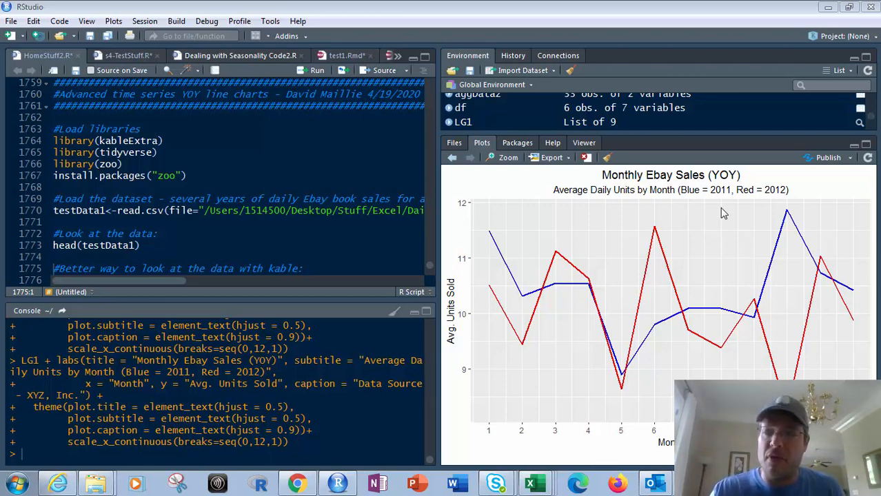
{"action": "mouse_move", "coordinate": [541, 189]}
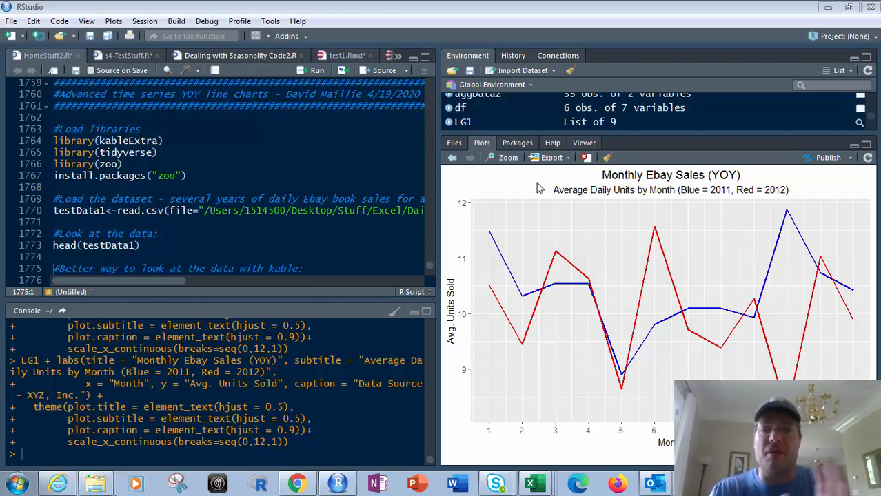
{"action": "mouse_move", "coordinate": [723, 342]}
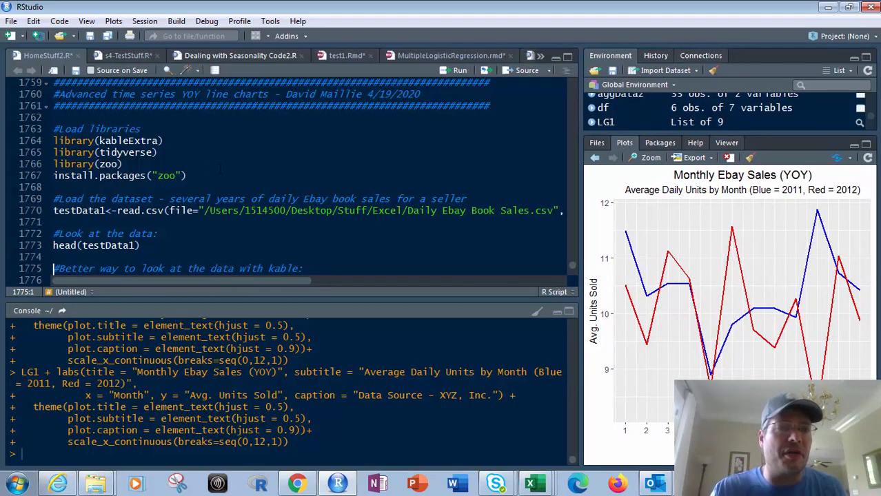
Run head(testData1) to list its first six rows, then scroll down to the kable section
{"action": "left_click", "coordinate": [61, 129]}
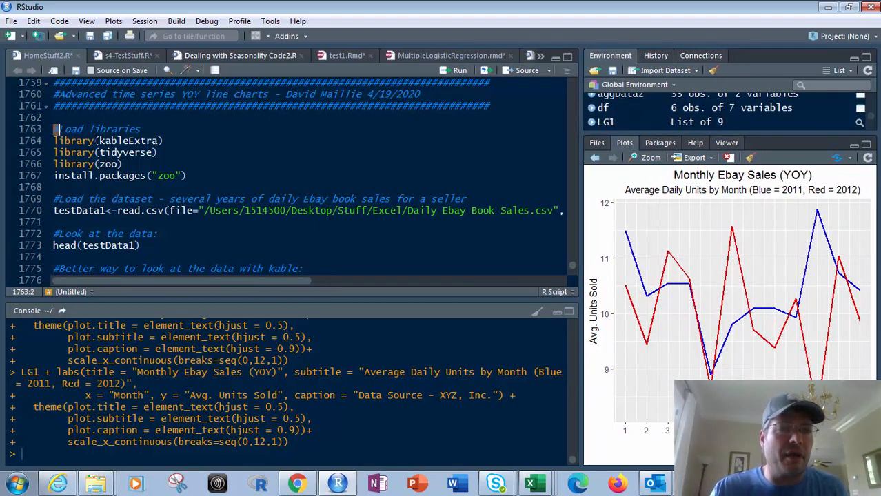
{"action": "left_click_drag", "start_coordinate": [57, 130], "coordinate": [124, 164]}
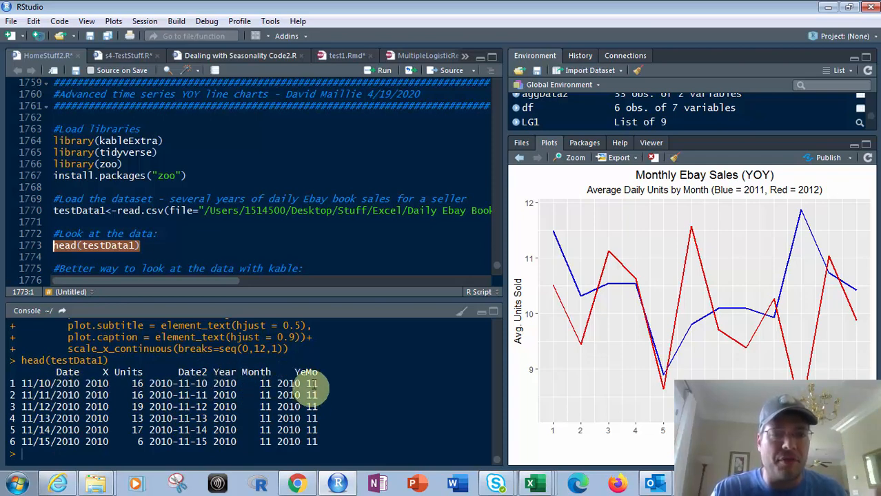
{"action": "mouse_move", "coordinate": [330, 377]}
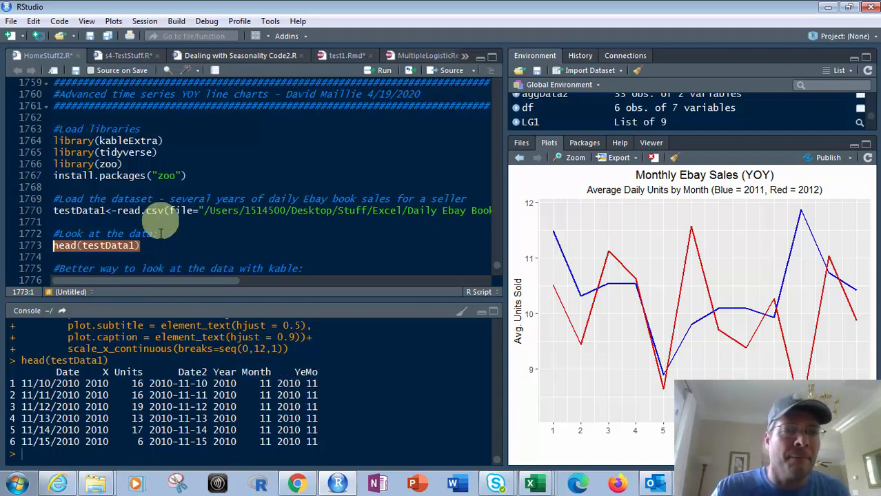
{"action": "scroll", "scroll_direction": "down", "scroll_amount": 3}
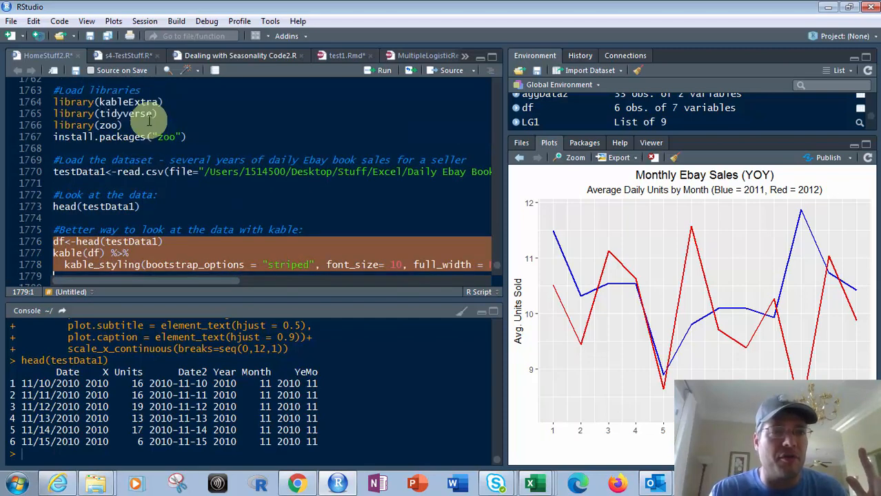
{"action": "scroll", "scroll_direction": "down", "scroll_amount": 3}
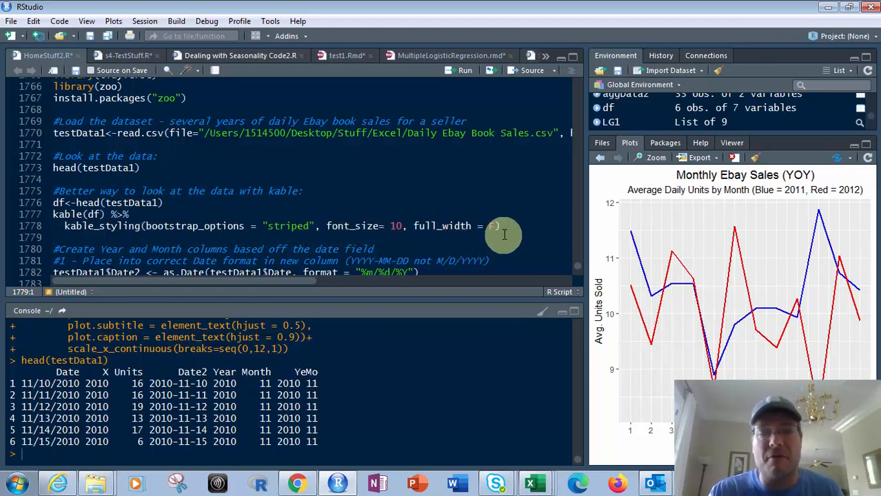
Run the head(testData1) kable block to render a striped table in the Viewer
{"action": "left_click_drag", "start_coordinate": [490, 226], "coordinate": [334, 226]}
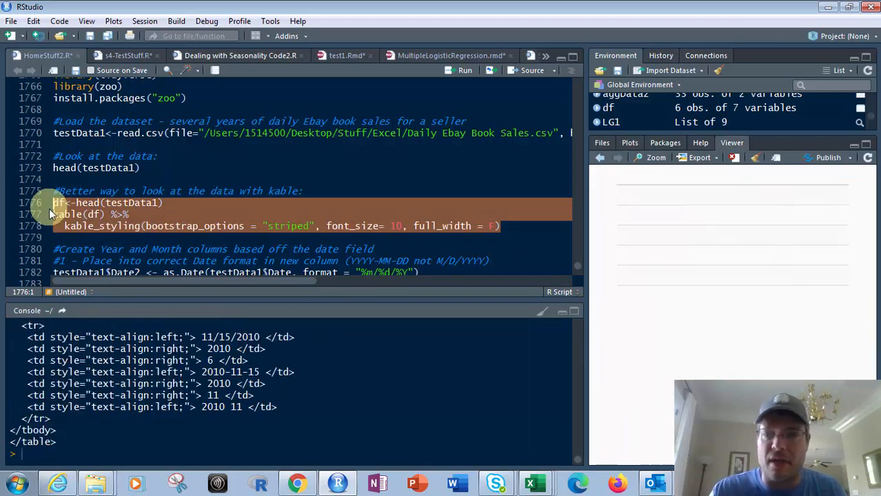
{"action": "left_click", "coordinate": [464, 69]}
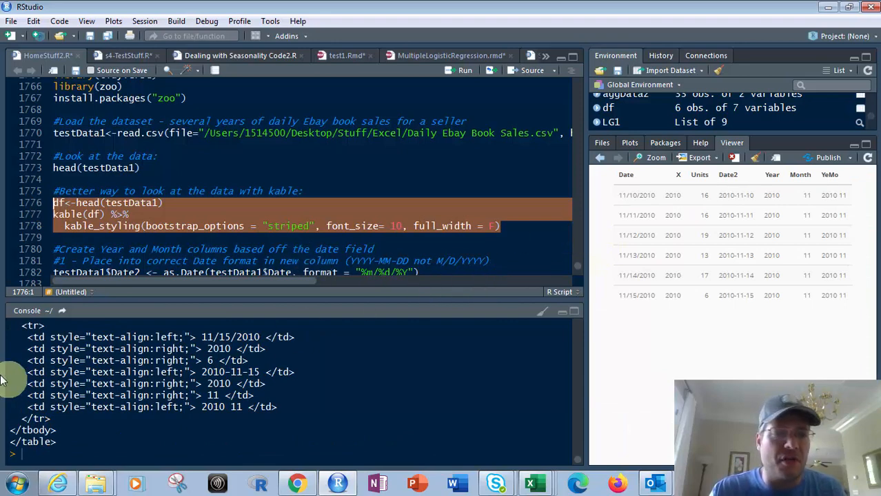
{"action": "mouse_move", "coordinate": [600, 224]}
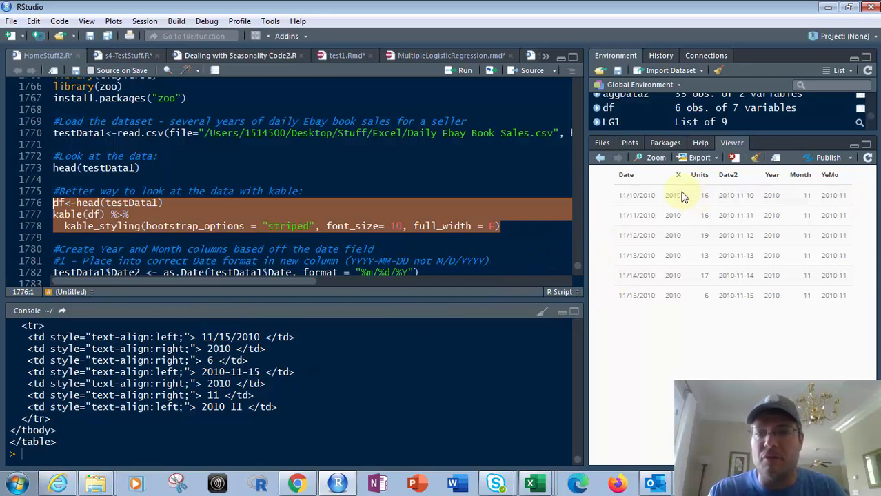
{"action": "mouse_move", "coordinate": [838, 207]}
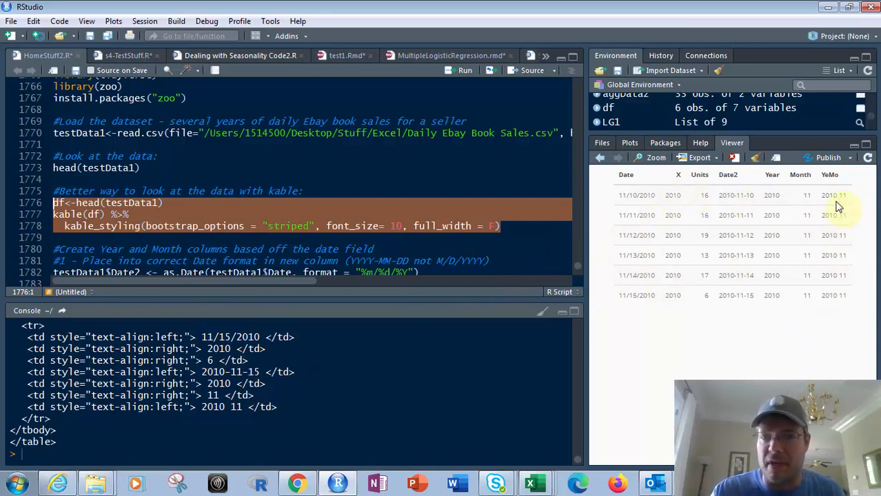
{"action": "mouse_move", "coordinate": [681, 253]}
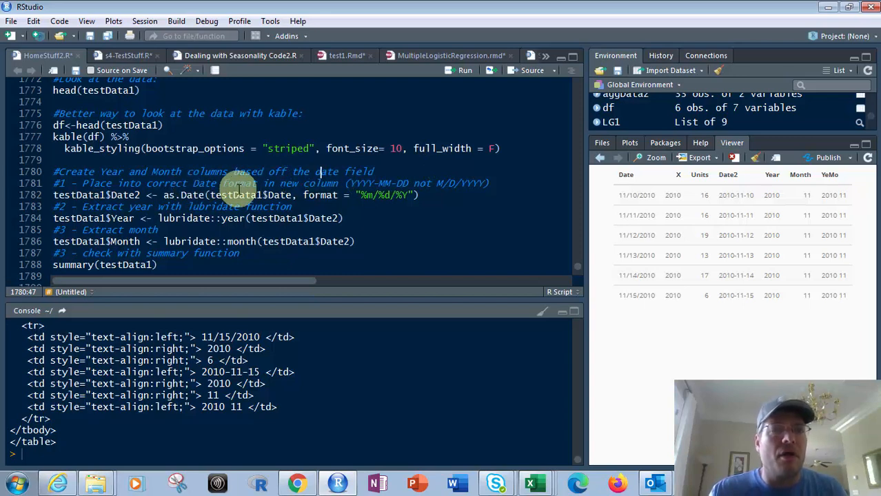
{"action": "mouse_move", "coordinate": [398, 217]}
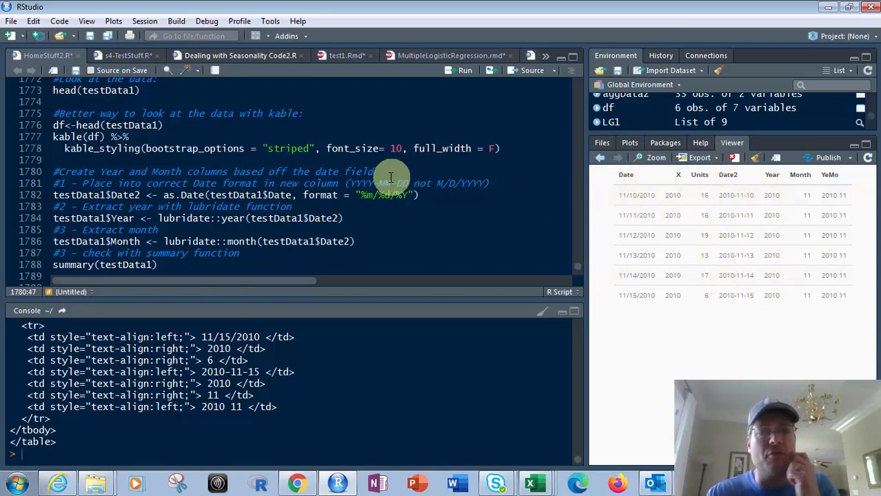
{"action": "mouse_move", "coordinate": [633, 295]}
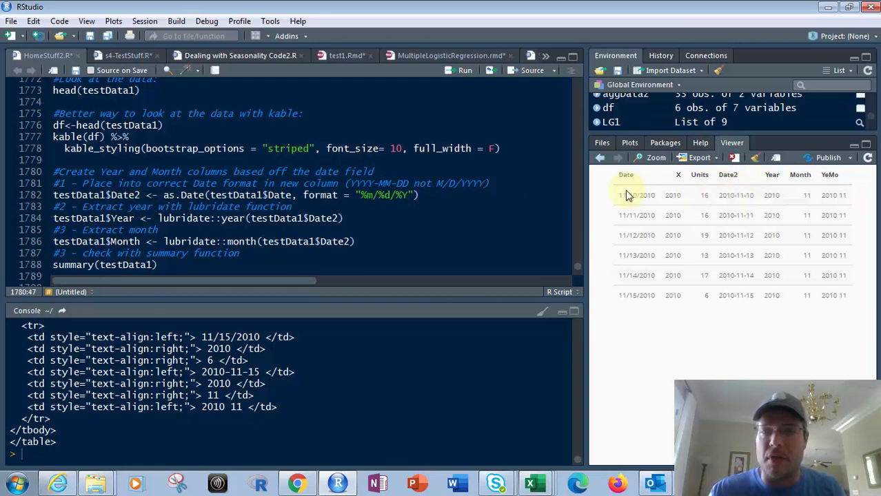
{"action": "mouse_move", "coordinate": [763, 204]}
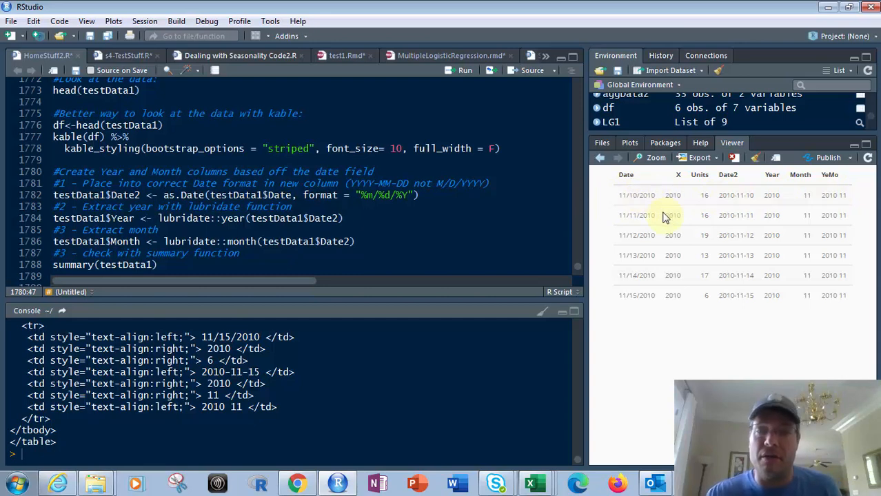
{"action": "mouse_move", "coordinate": [751, 199]}
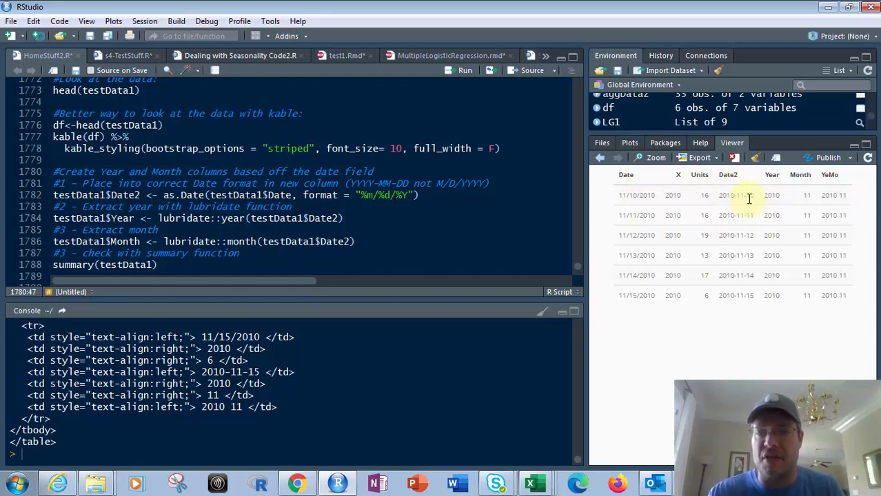
{"action": "mouse_move", "coordinate": [654, 204]}
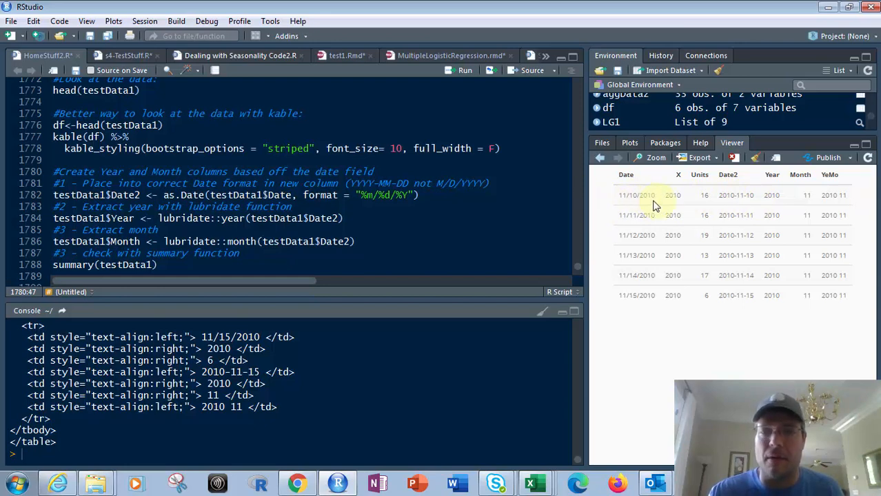
{"action": "mouse_move", "coordinate": [402, 202]}
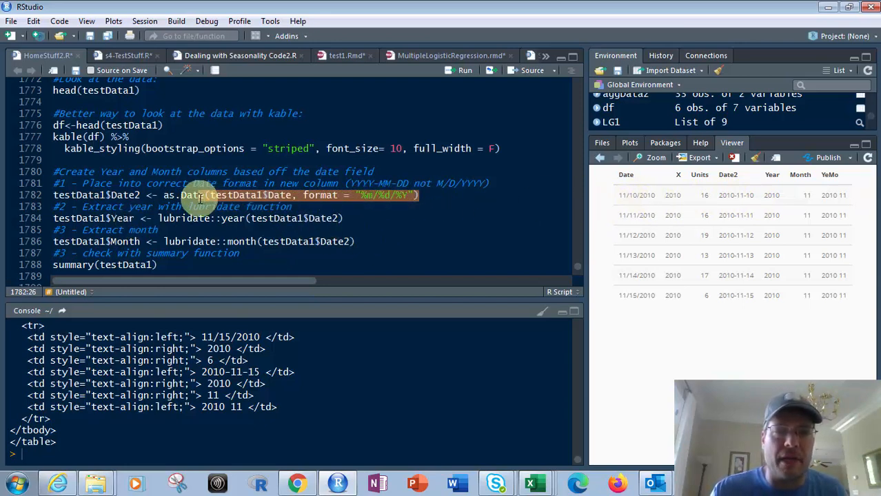
{"action": "mouse_move", "coordinate": [193, 196]}
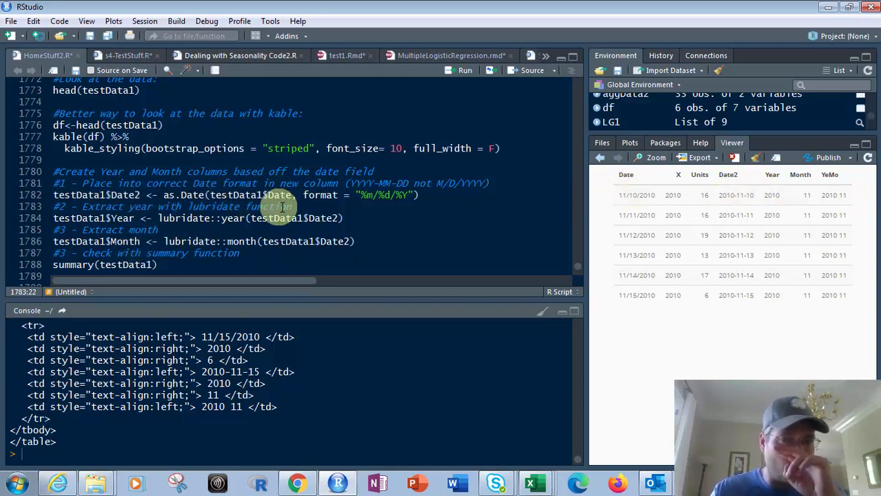
{"action": "mouse_move", "coordinate": [338, 222]}
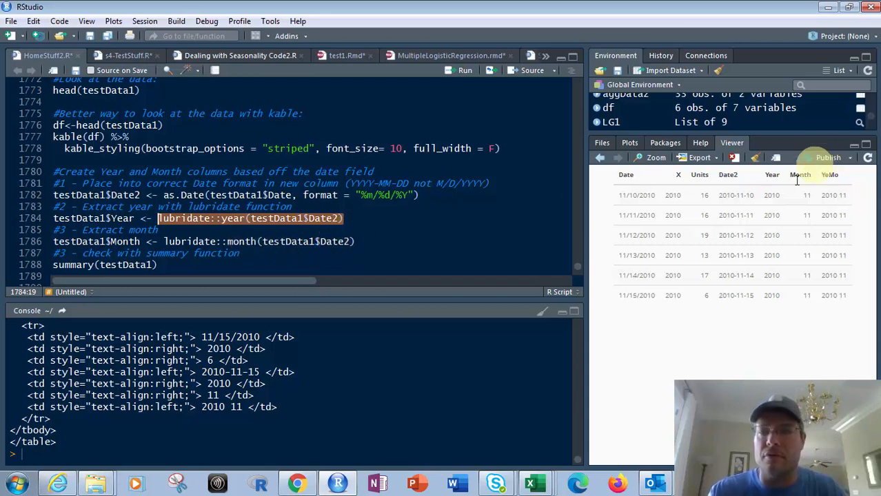
{"action": "mouse_move", "coordinate": [629, 195]}
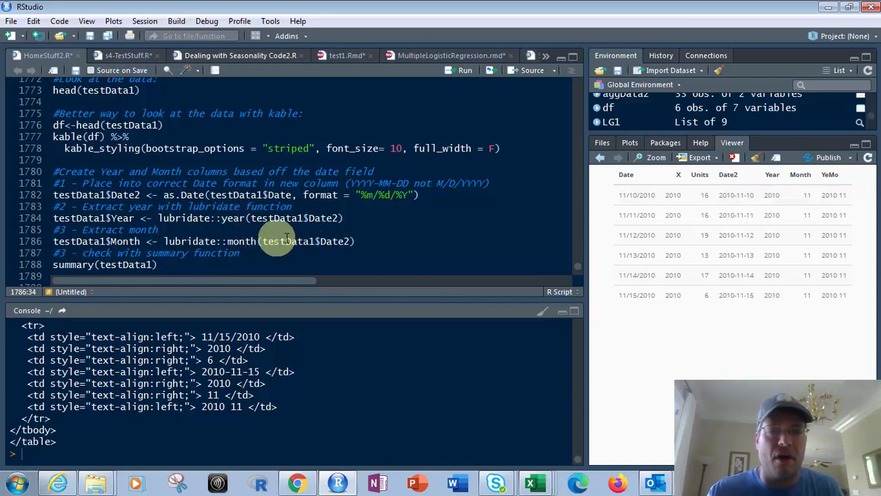
{"action": "mouse_move", "coordinate": [339, 258]}
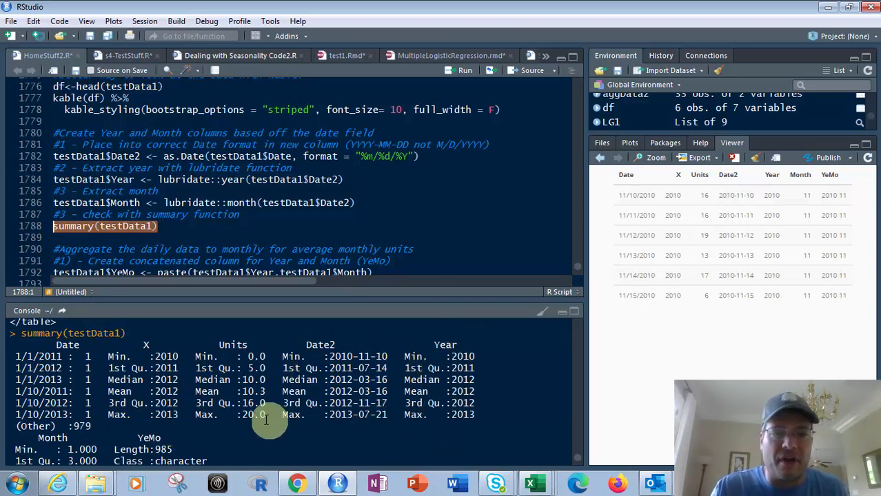
{"action": "mouse_move", "coordinate": [313, 394]}
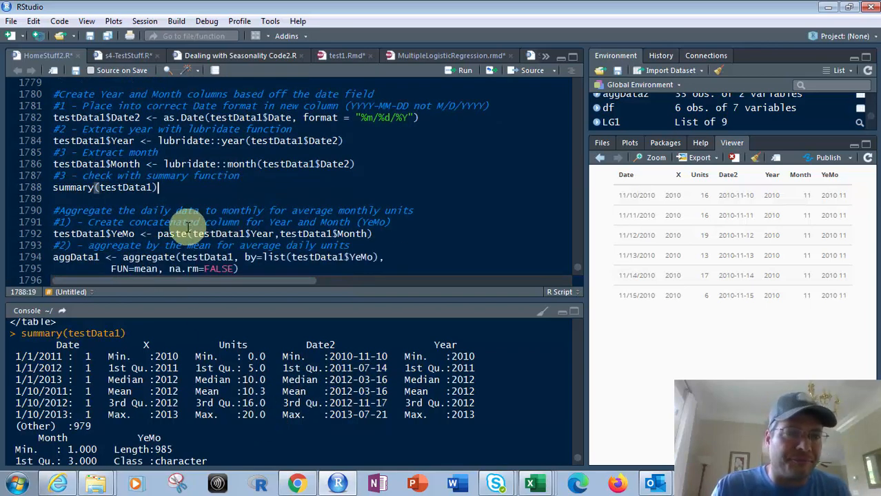
{"action": "scroll", "scroll_direction": "down", "scroll_amount": 3}
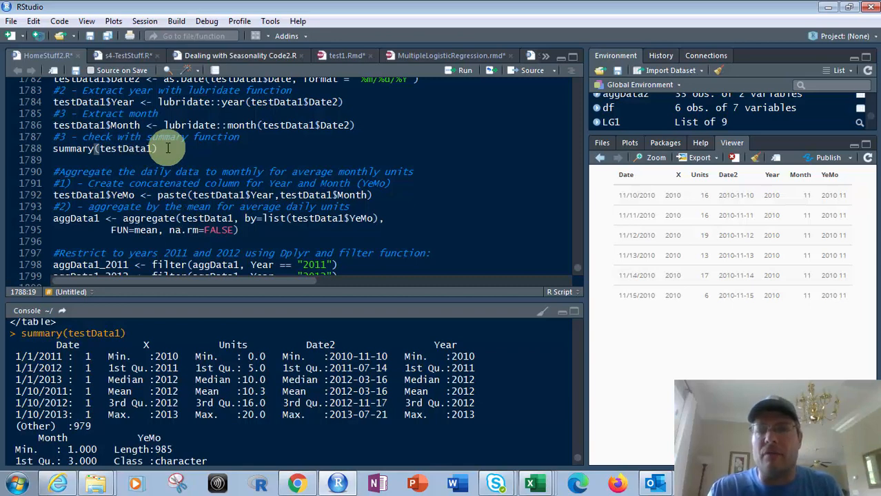
{"action": "mouse_move", "coordinate": [279, 135]}
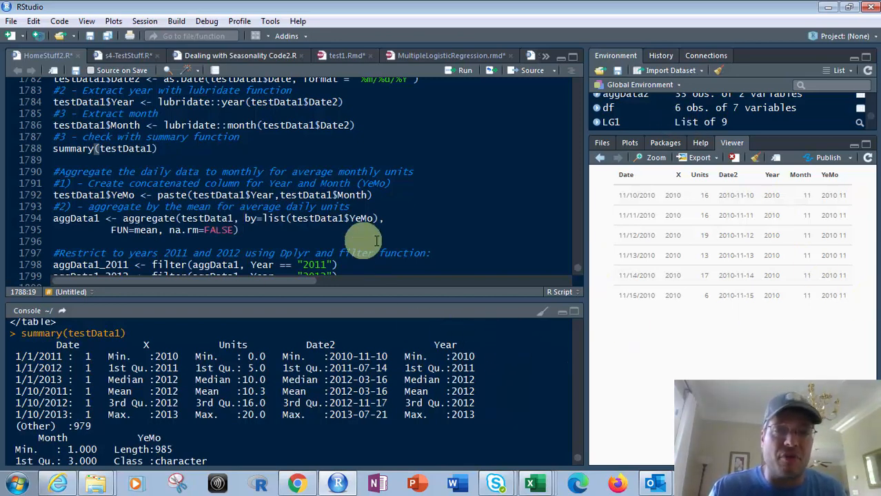
{"action": "mouse_move", "coordinate": [407, 233]}
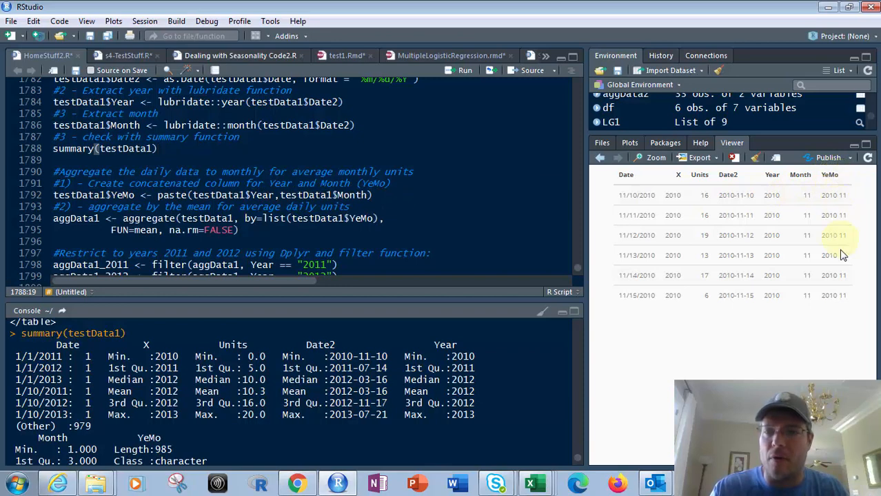
{"action": "mouse_move", "coordinate": [802, 229]}
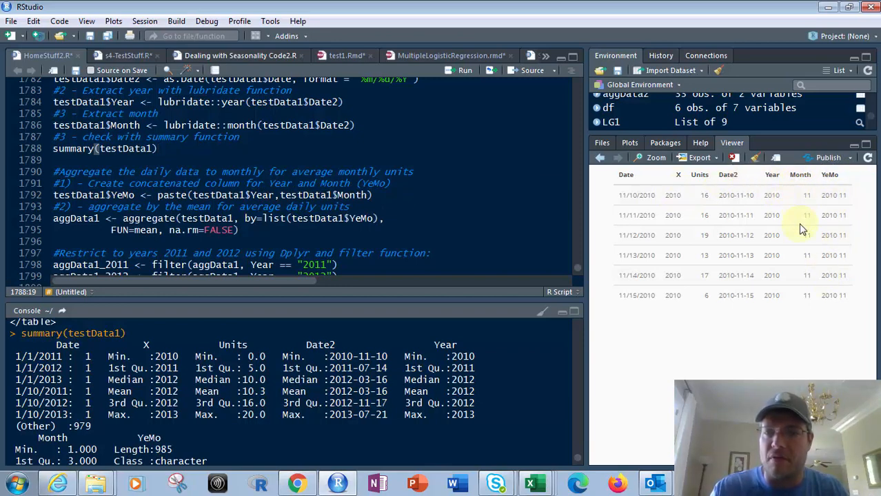
{"action": "mouse_move", "coordinate": [842, 190]}
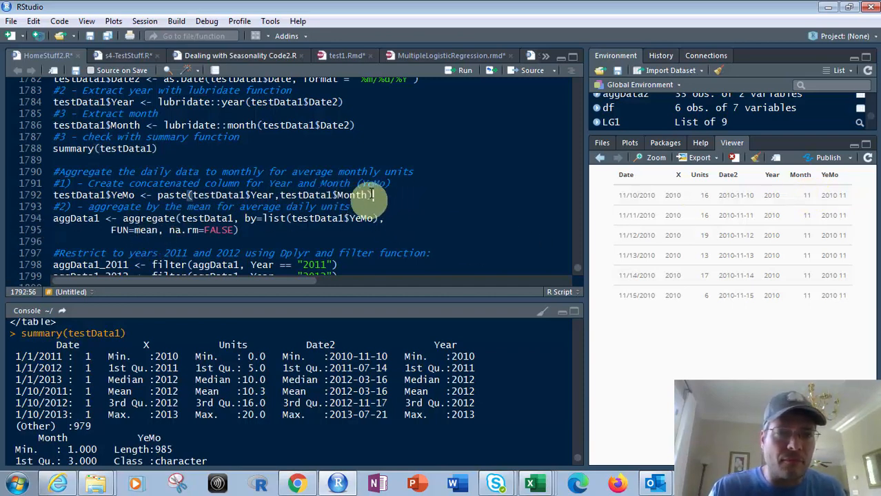
{"action": "left_click", "coordinate": [174, 196]}
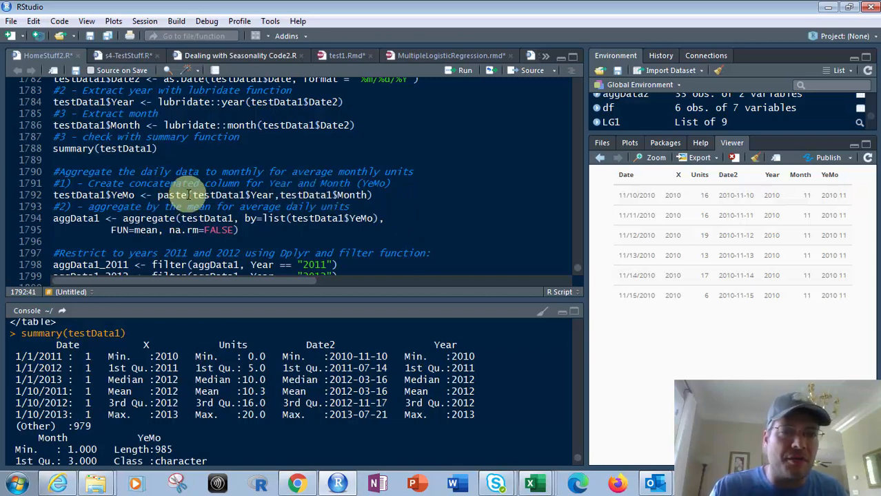
{"action": "left_click_drag", "start_coordinate": [194, 196], "coordinate": [359, 195]}
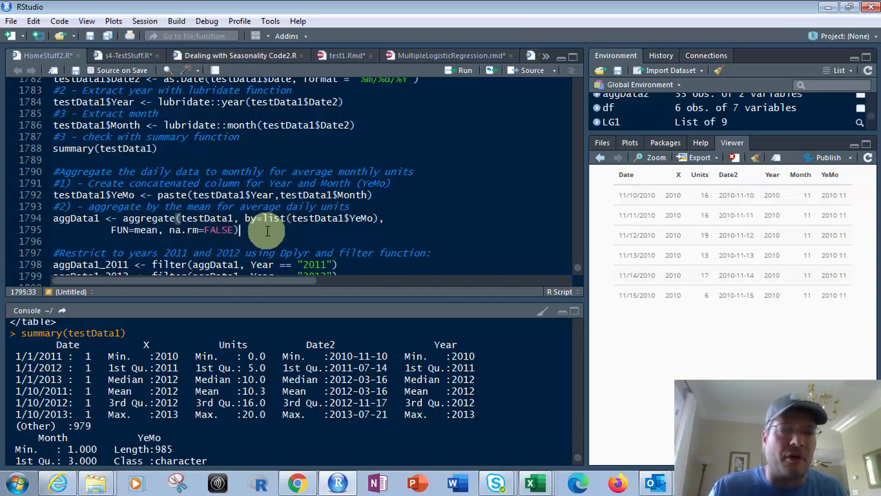
Run the aggregate and dplyr filter lines creating aggData1 and the 2011 and 2012 subsets
{"action": "double_click", "coordinate": [199, 230]}
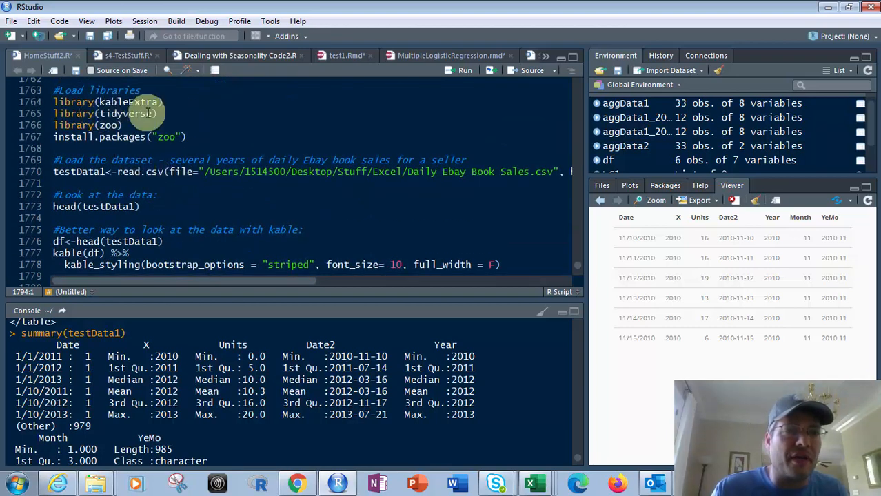
Scroll down to the LG1 ggplot code with blue 2011 and red 2012 lines
{"action": "scroll", "scroll_direction": "down", "scroll_amount": 3}
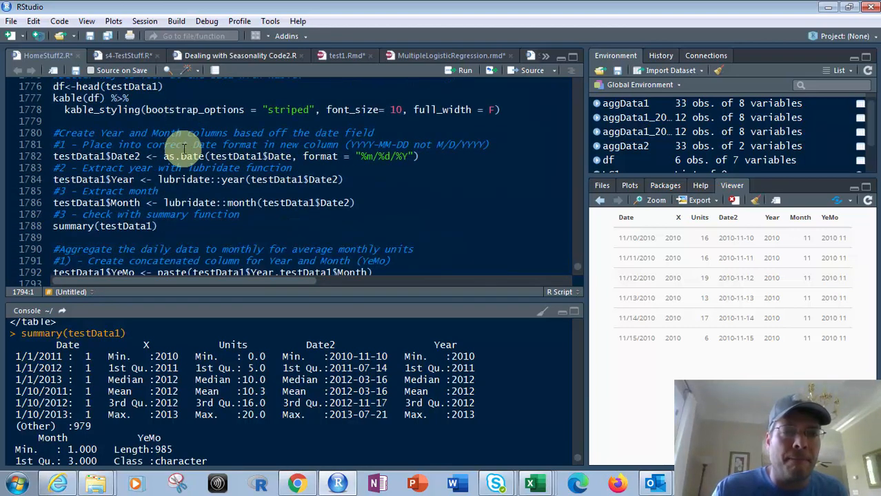
{"action": "scroll", "scroll_direction": "down", "scroll_amount": 3}
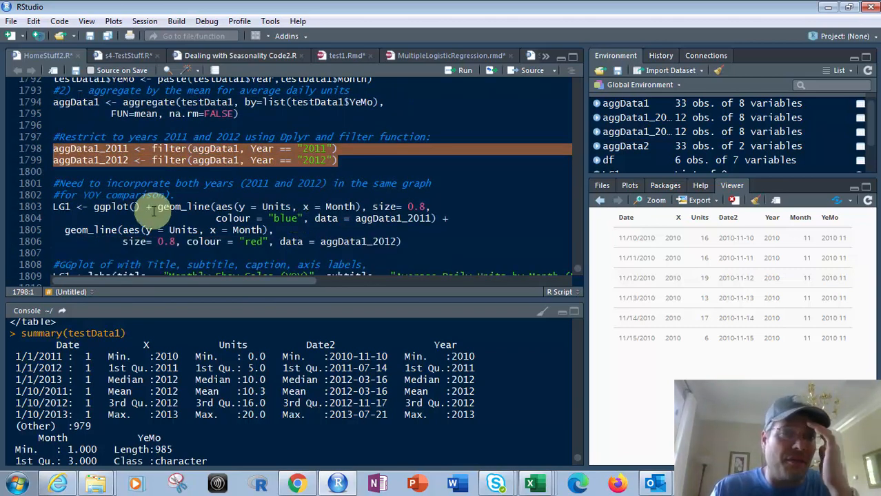
{"action": "mouse_move", "coordinate": [427, 193]}
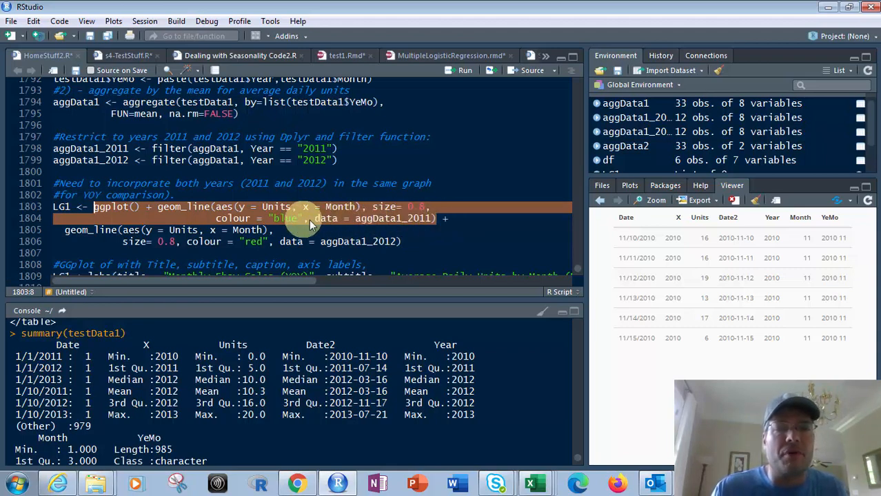
{"action": "mouse_move", "coordinate": [434, 217]}
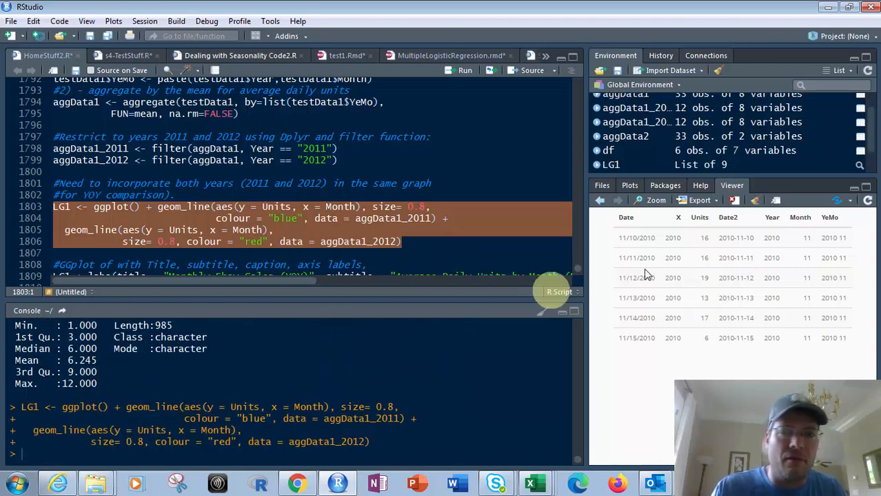
Clear the plot history, confirming with Yes, before redrawing the LG1 chart
{"action": "left_click", "coordinate": [629, 185]}
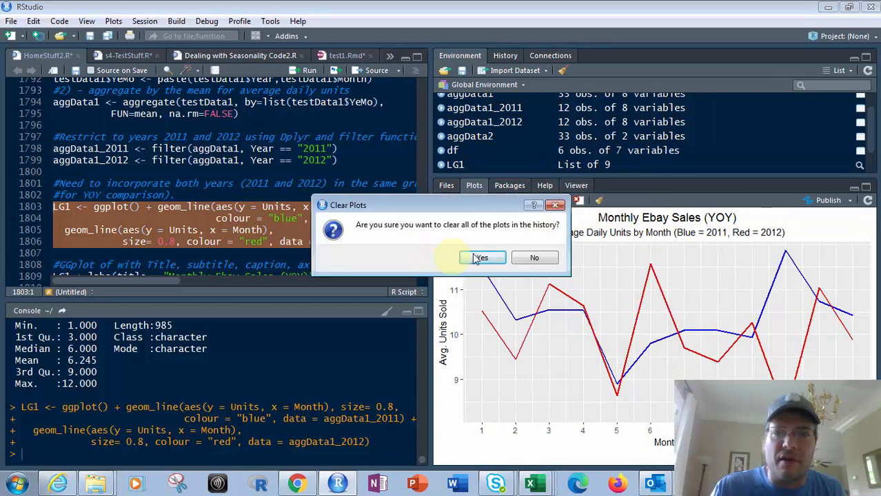
{"action": "left_click", "coordinate": [480, 257]}
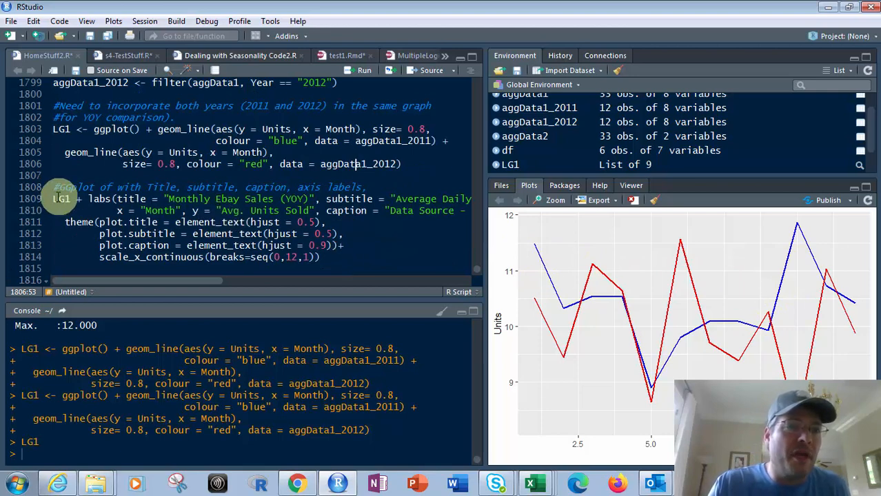
{"action": "left_click", "coordinate": [55, 188]}
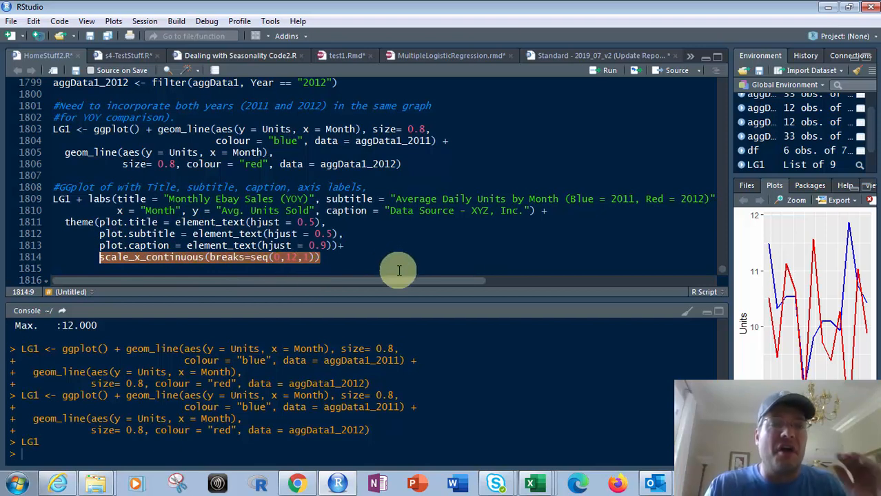
{"action": "mouse_move", "coordinate": [394, 270]}
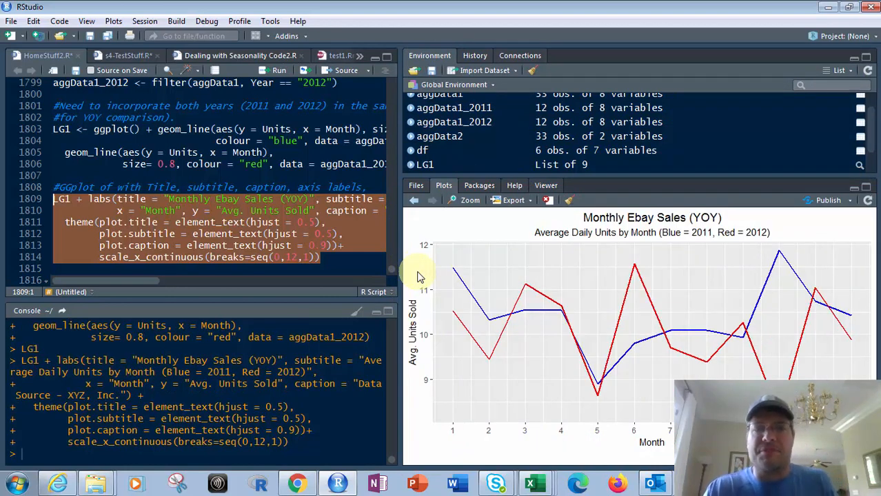
{"action": "mouse_move", "coordinate": [719, 226]}
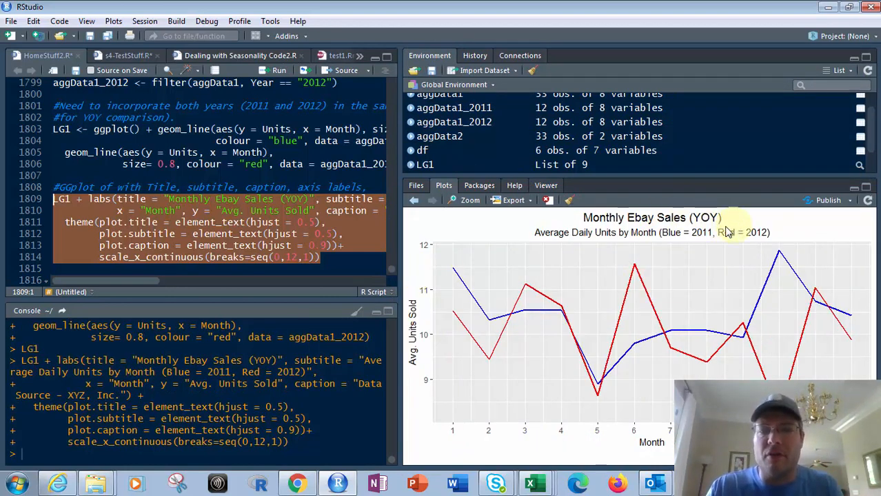
{"action": "mouse_move", "coordinate": [565, 232]}
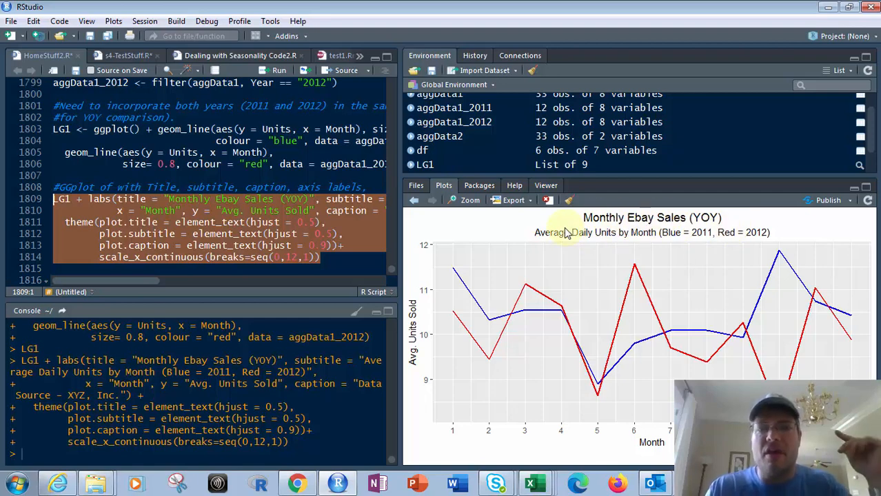
{"action": "mouse_move", "coordinate": [651, 245]}
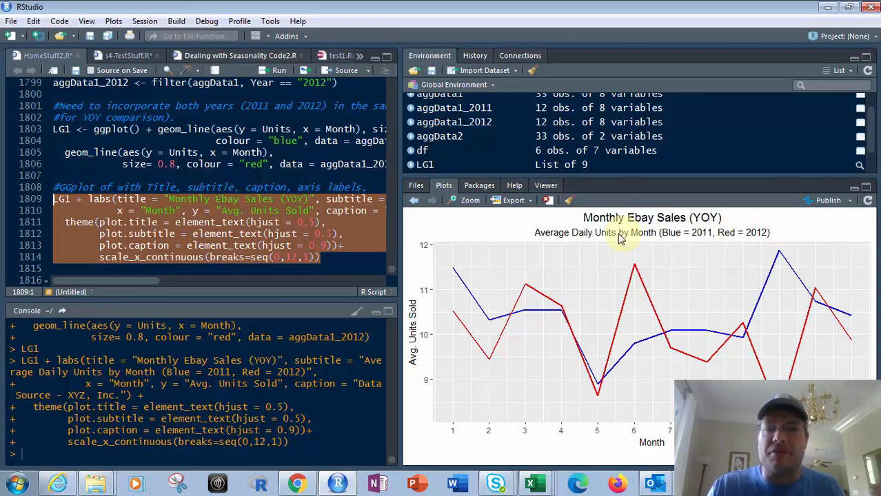
{"action": "mouse_move", "coordinate": [700, 249]}
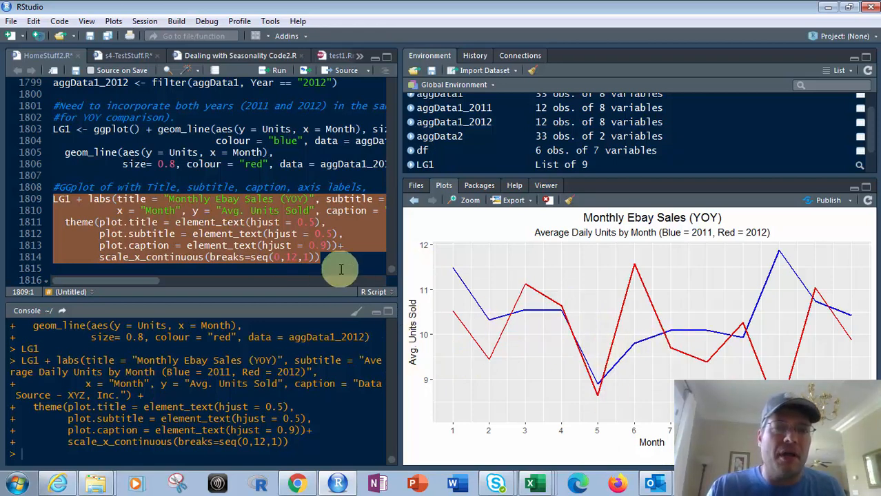
{"action": "mouse_move", "coordinate": [402, 210]}
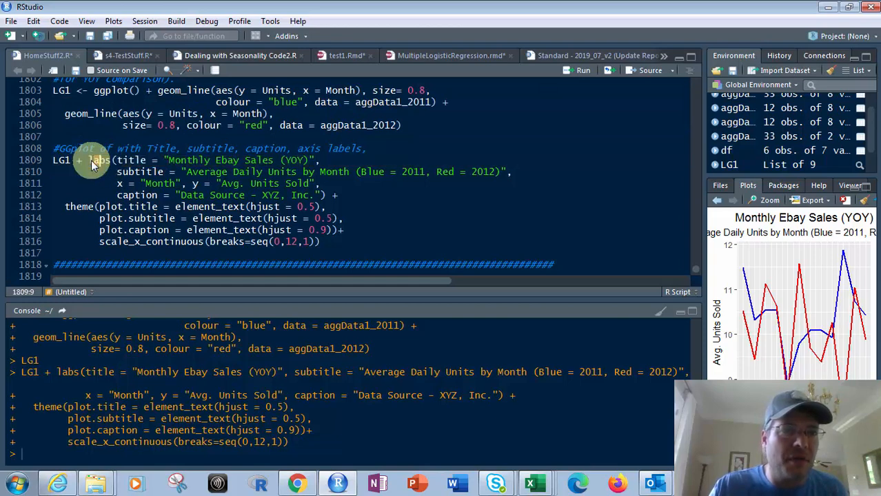
Select the reformatted LG1 labs block with title, subtitle, axis labels and caption to rerun it
{"action": "left_click_drag", "start_coordinate": [90, 159], "coordinate": [317, 195]}
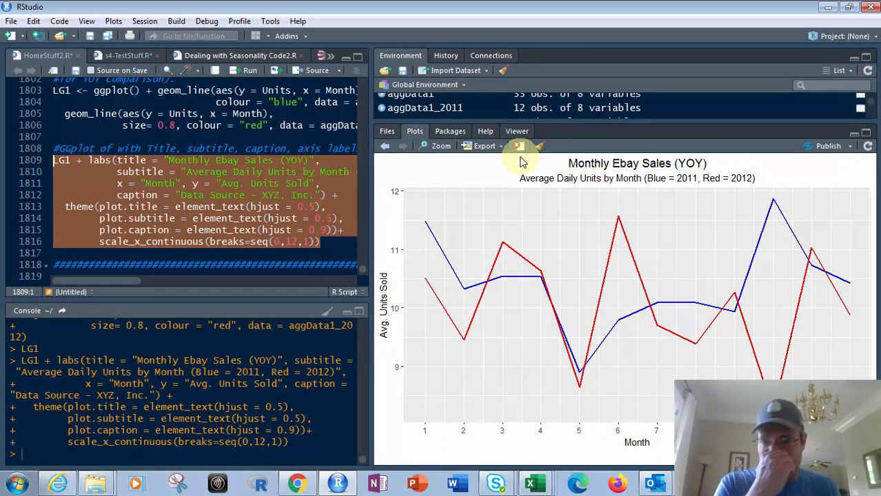
{"action": "mouse_move", "coordinate": [667, 264]}
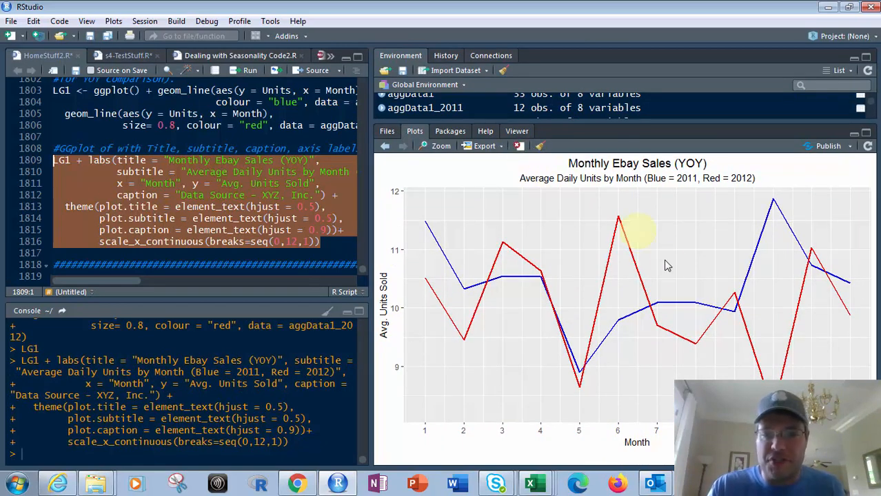
{"action": "mouse_move", "coordinate": [476, 314]}
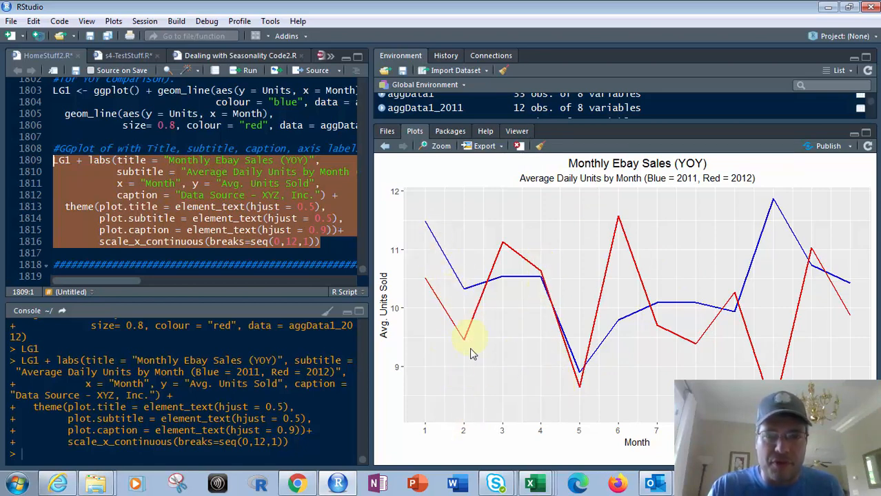
{"action": "mouse_move", "coordinate": [576, 412]}
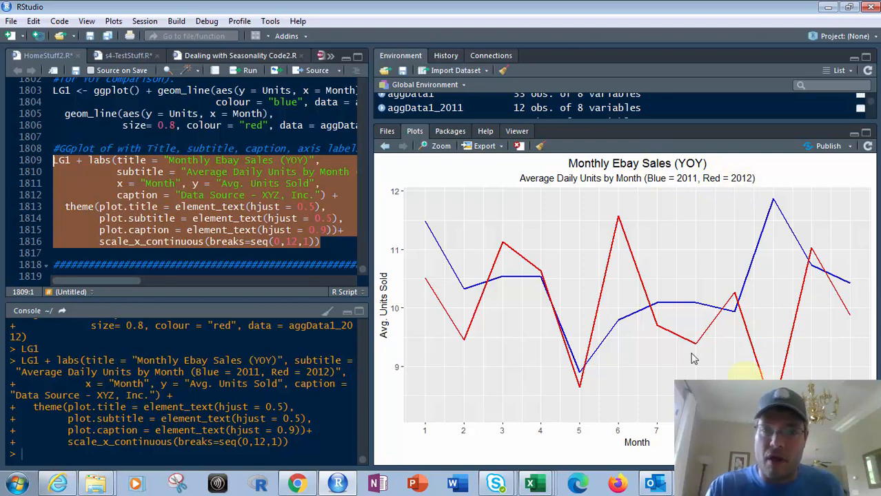
{"action": "mouse_move", "coordinate": [619, 226]}
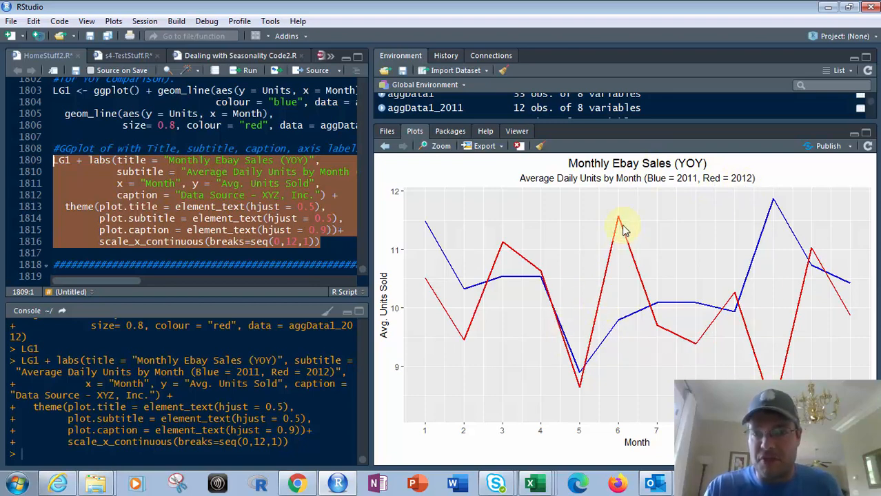
{"action": "mouse_move", "coordinate": [627, 325]}
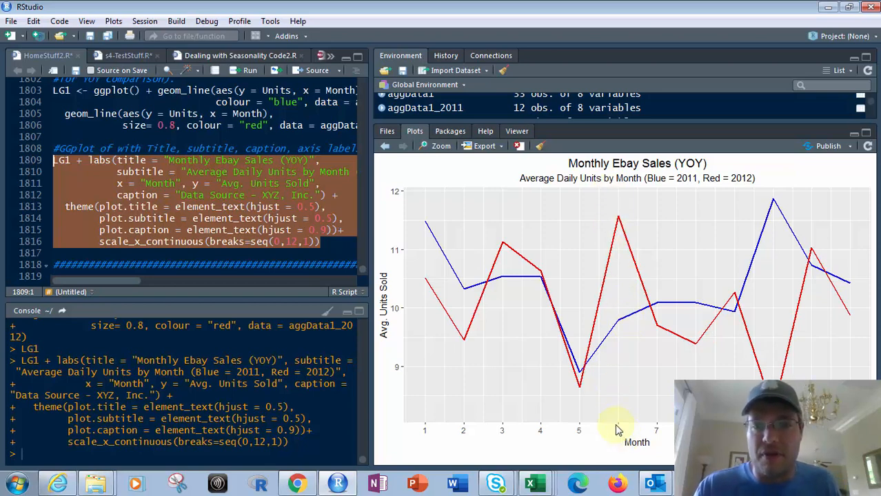
{"action": "mouse_move", "coordinate": [620, 209]}
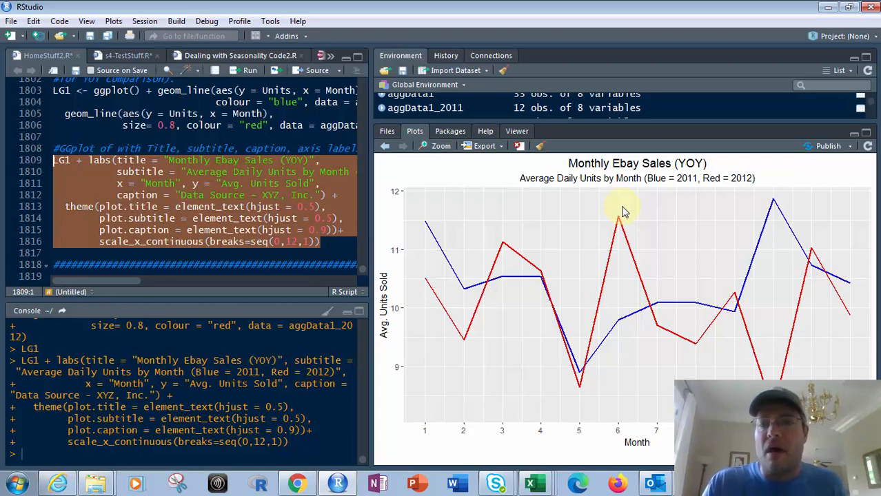
{"action": "mouse_move", "coordinate": [372, 245]}
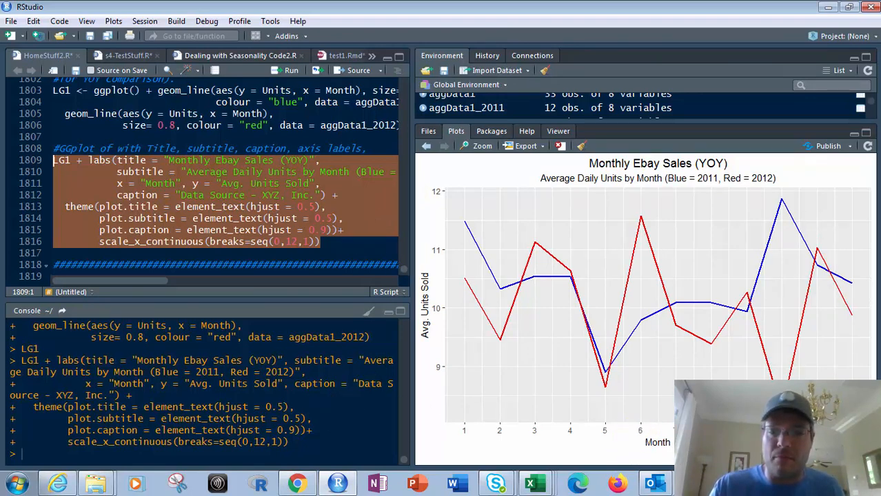
{"action": "mouse_move", "coordinate": [592, 444]}
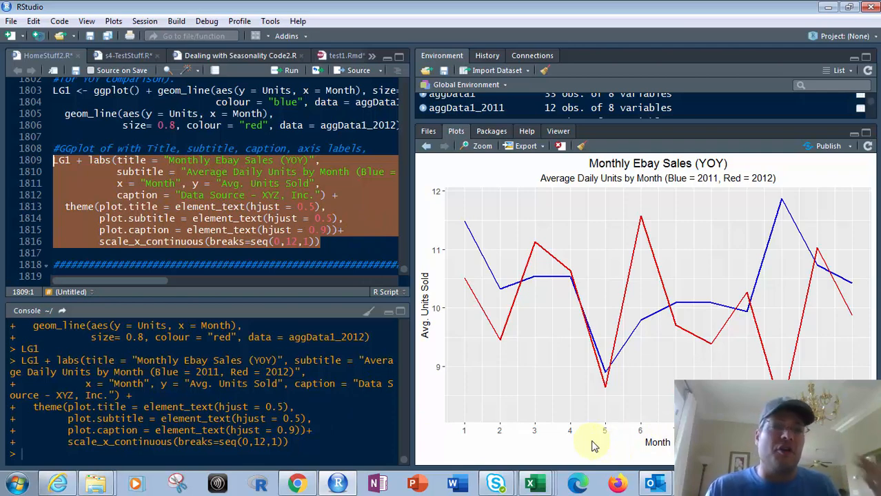